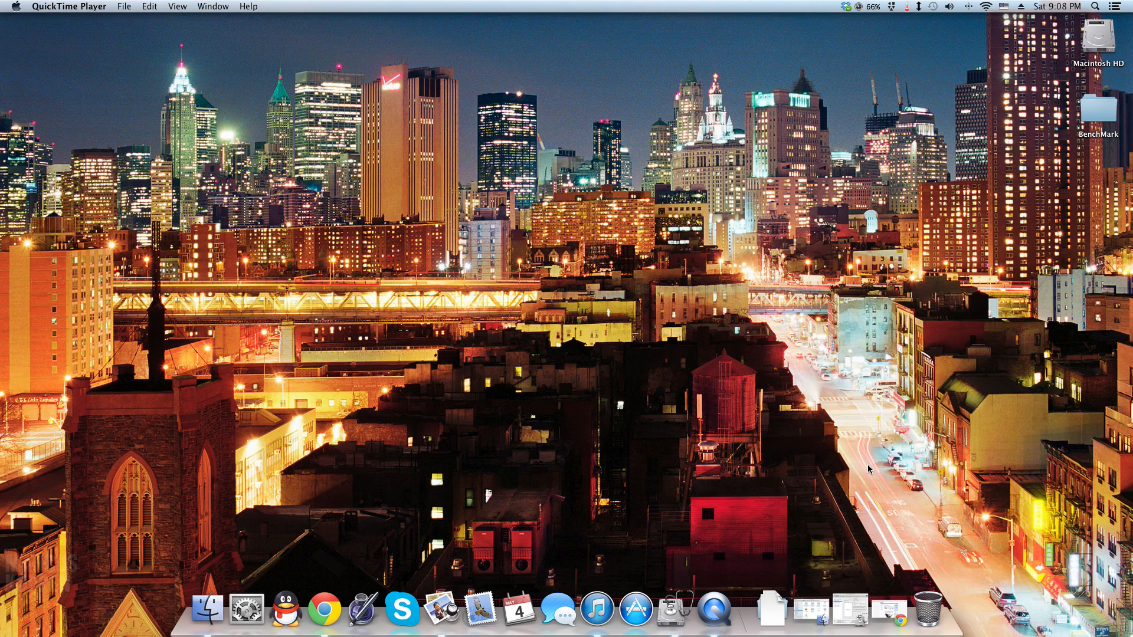
{"action": "mouse_move", "coordinate": [538, 523]}
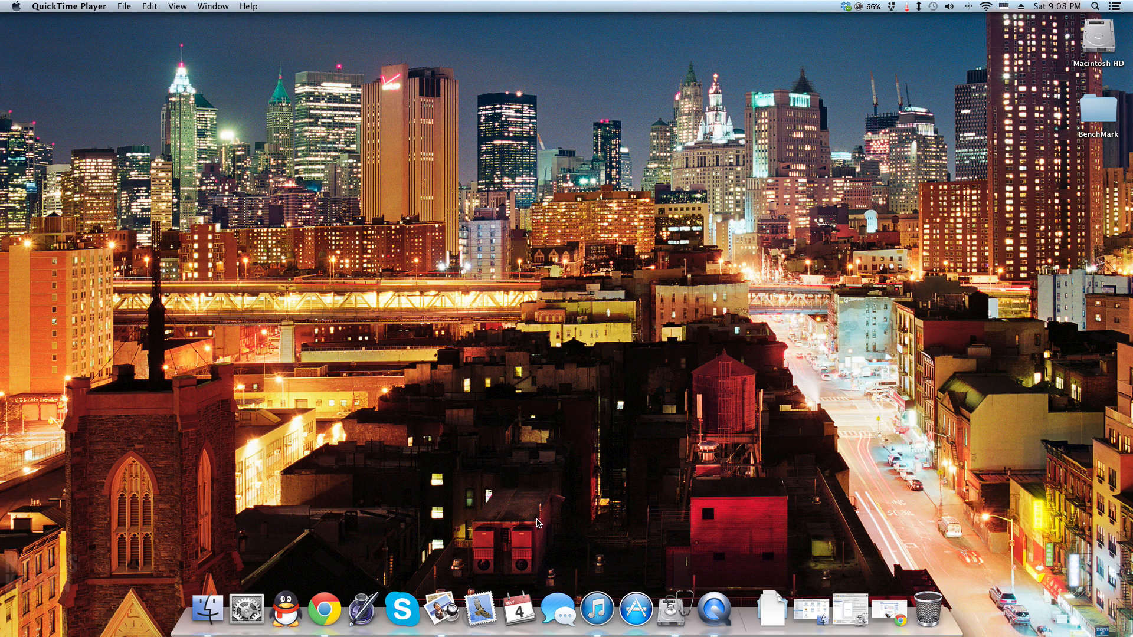
- Bring Chrome forward and switch from the Paragon tab to the Tuxera NTFS for Mac page
{"action": "left_click", "coordinate": [345, 609]}
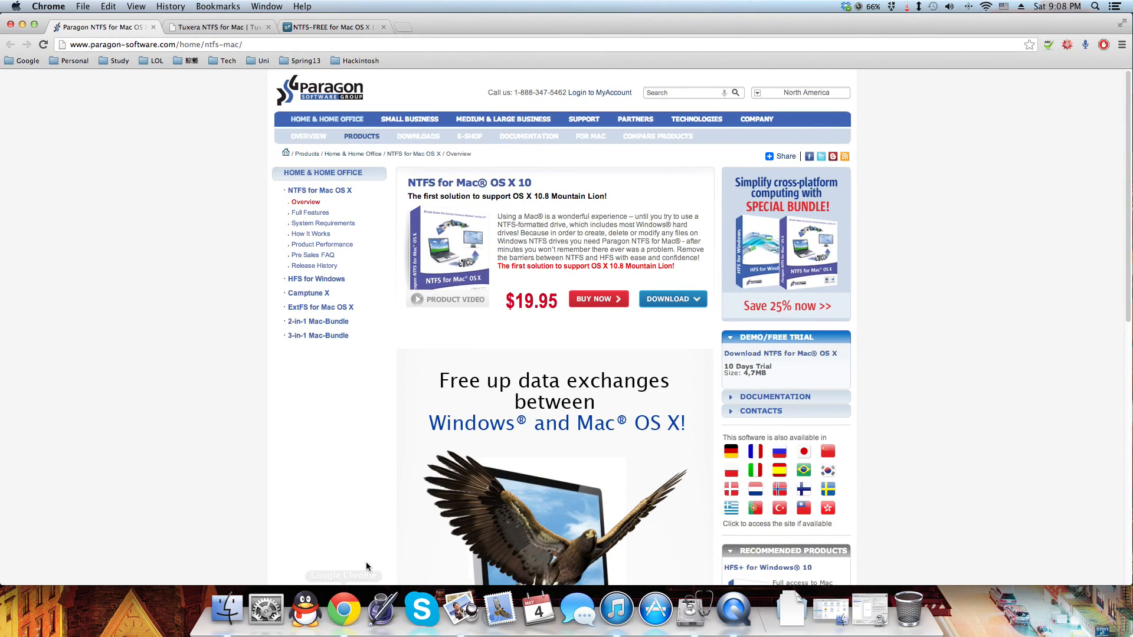
{"action": "mouse_move", "coordinate": [330, 525]}
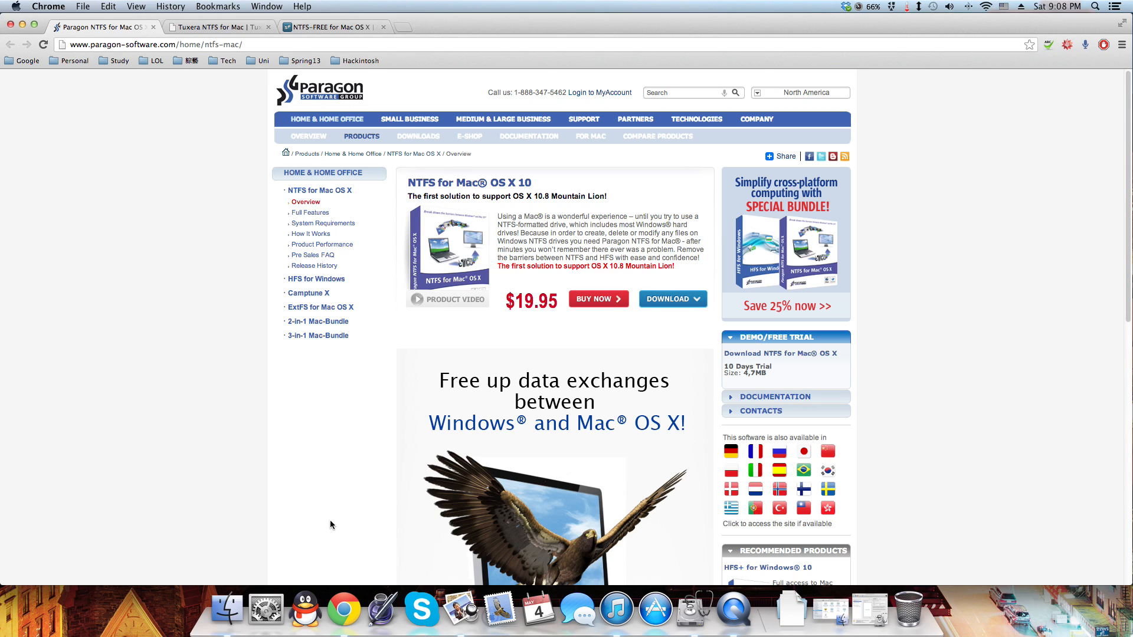
{"action": "mouse_move", "coordinate": [260, 396]}
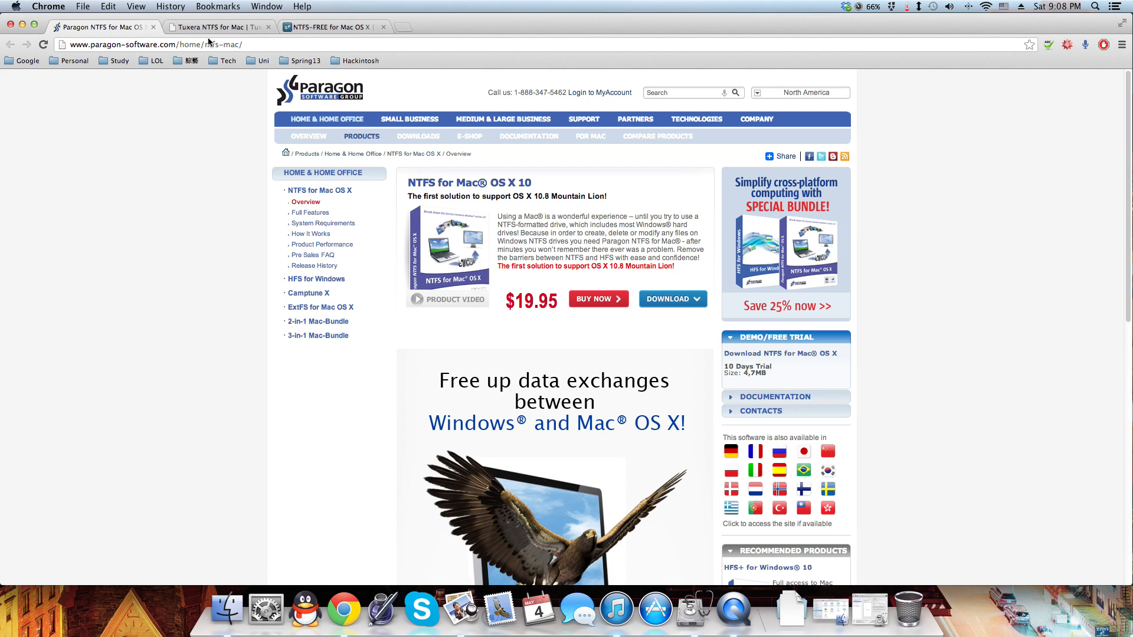
{"action": "left_click", "coordinate": [217, 27]}
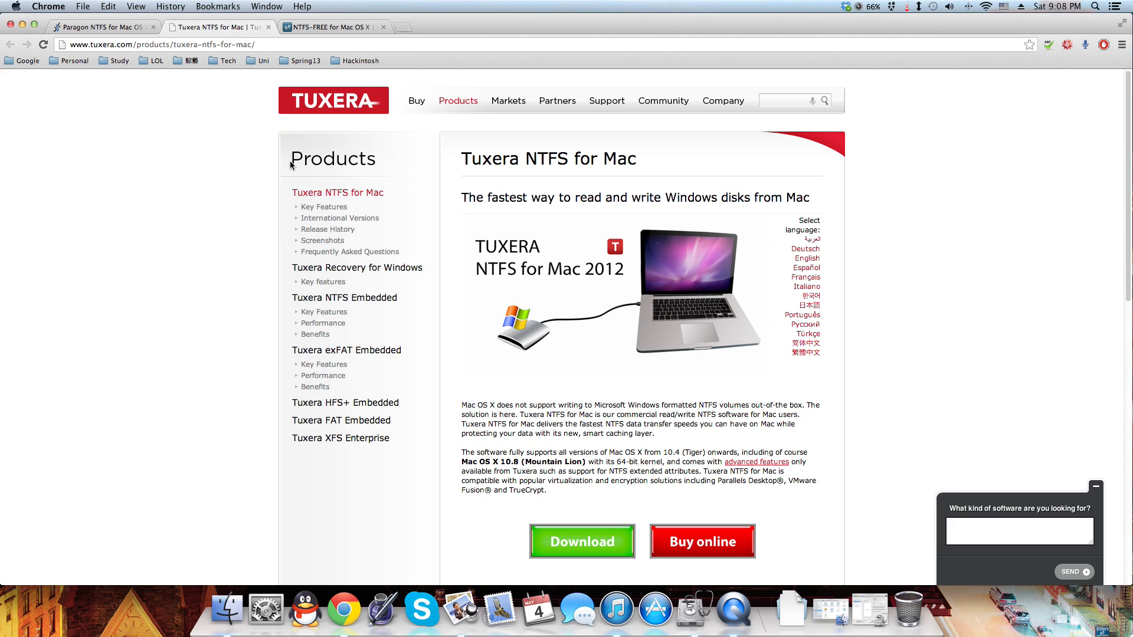
{"action": "mouse_move", "coordinate": [305, 14]}
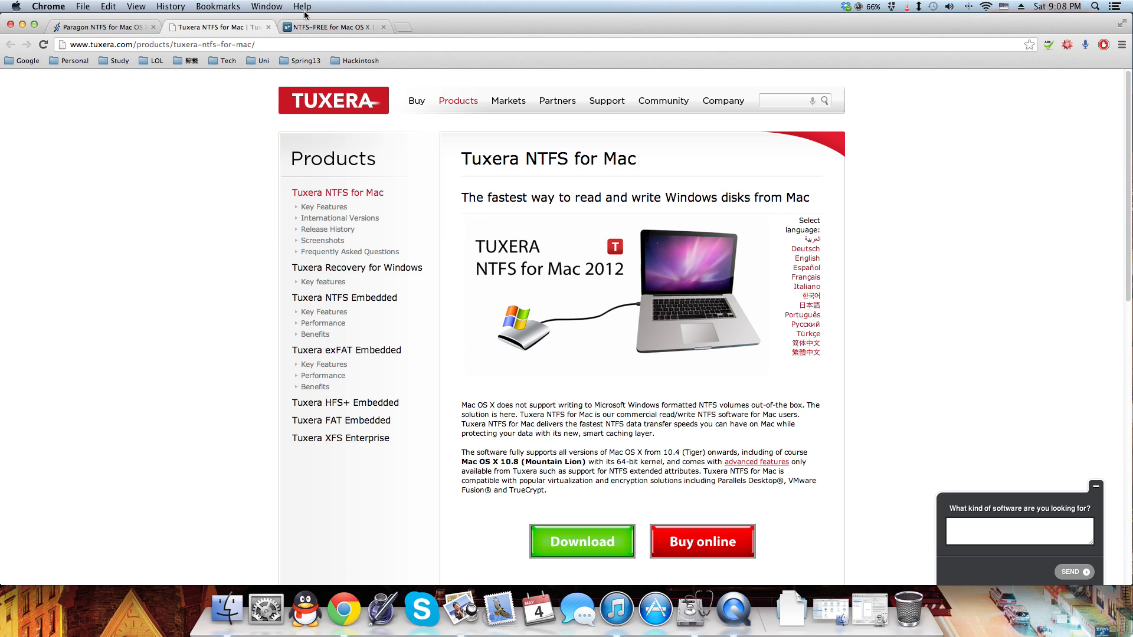
- From the NTFS-FREE page, reach SourceForge's NTFS for Mac OS X project and start downloading its disk image
{"action": "left_click", "coordinate": [333, 27]}
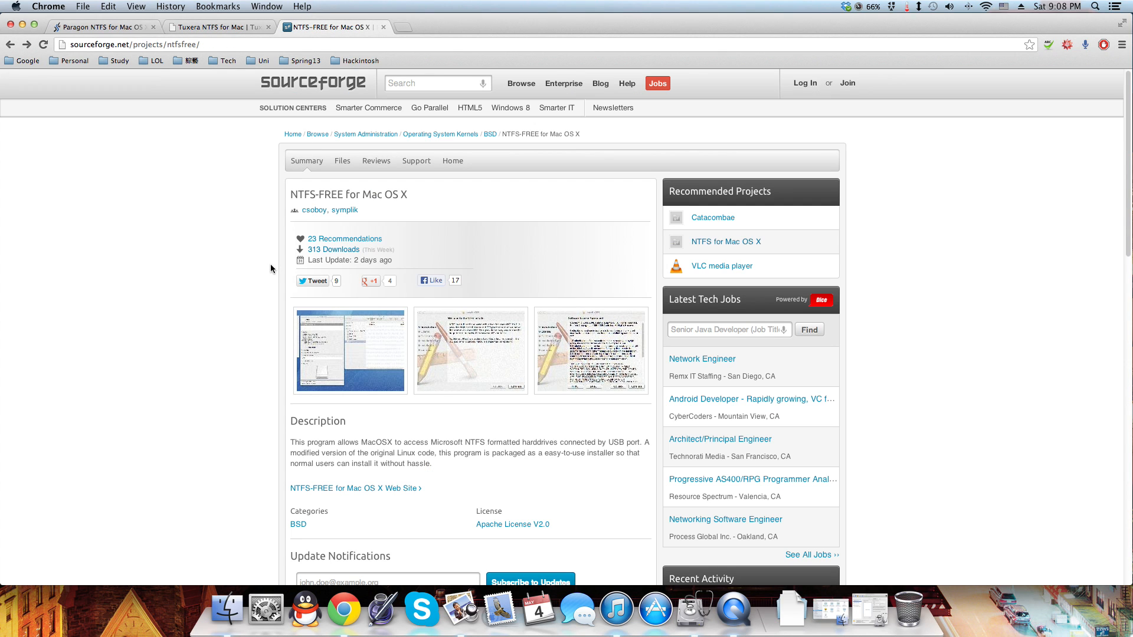
{"action": "left_click", "coordinate": [726, 241]}
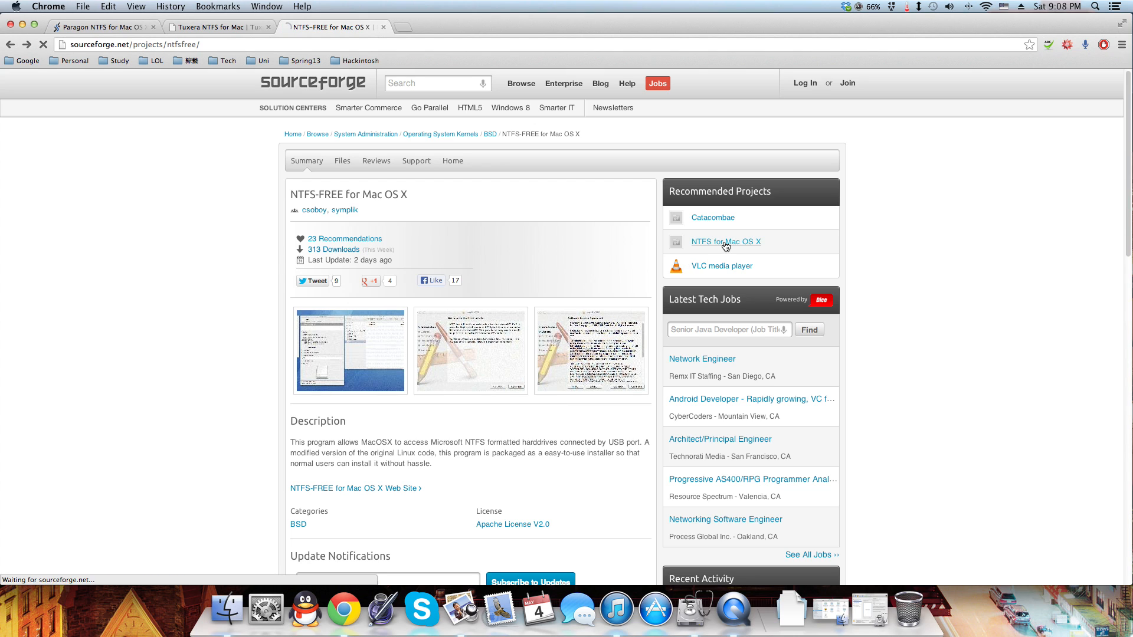
{"action": "left_click", "coordinate": [725, 241]}
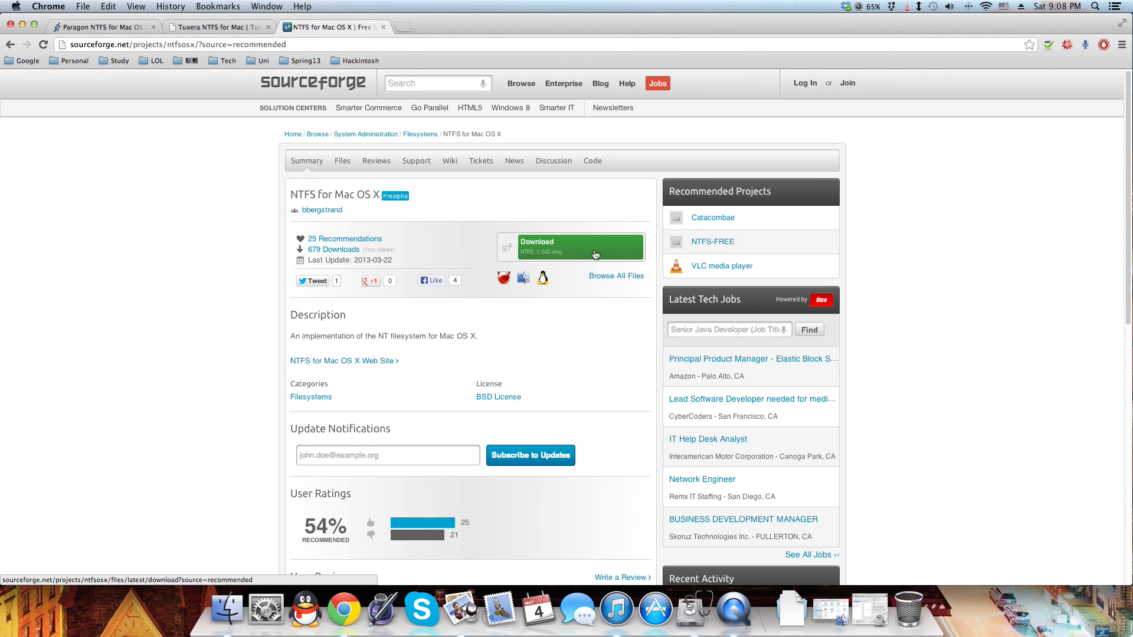
{"action": "mouse_move", "coordinate": [580, 247]}
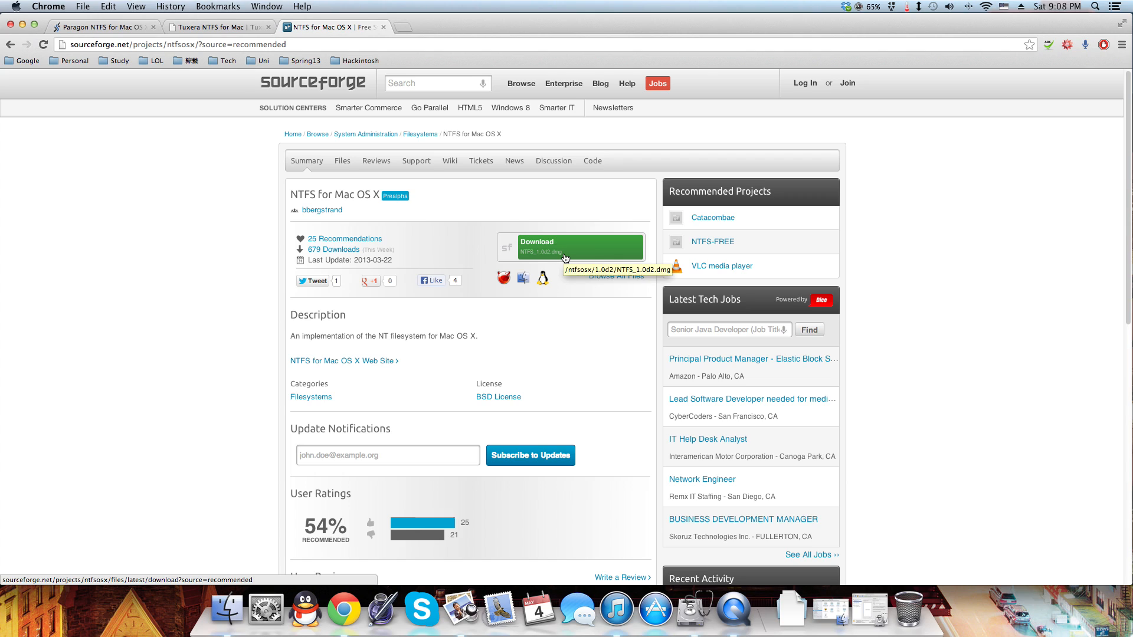
{"action": "left_click", "coordinate": [569, 246]}
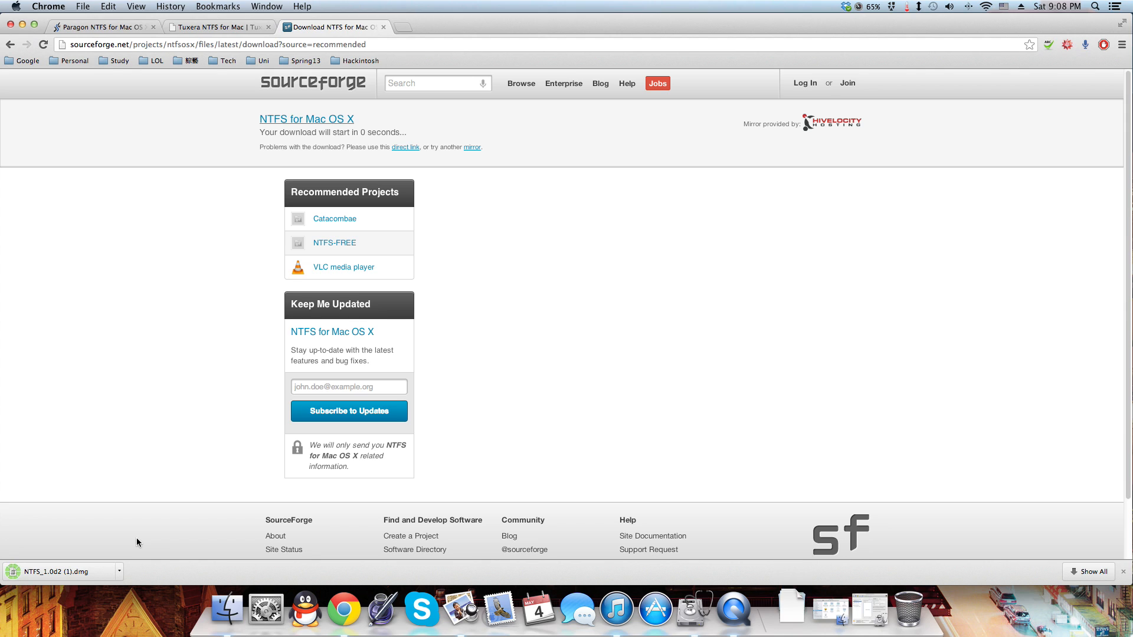
- Mount the downloaded NTFS_1.0d2 (1).dmg so Finder shows NTFS.pkg and the readme files
{"action": "left_click", "coordinate": [790, 609]}
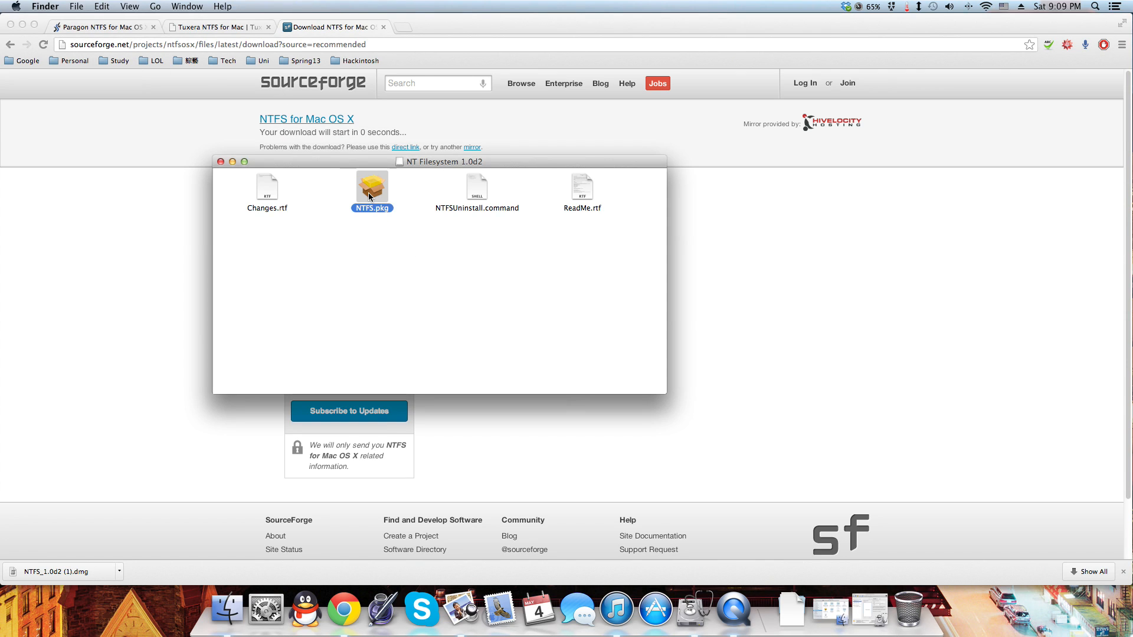
- Run NTFS.pkg, continue past the info page and agree to the license for installation on Macintosh HD
{"action": "double_click", "coordinate": [372, 185]}
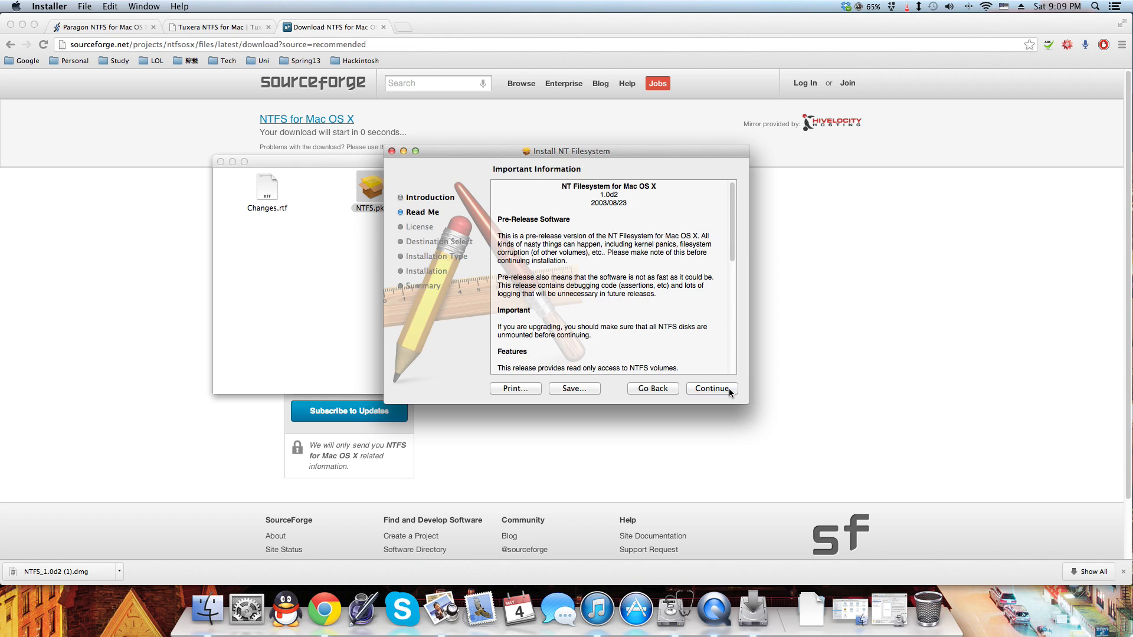
{"action": "left_click", "coordinate": [710, 388]}
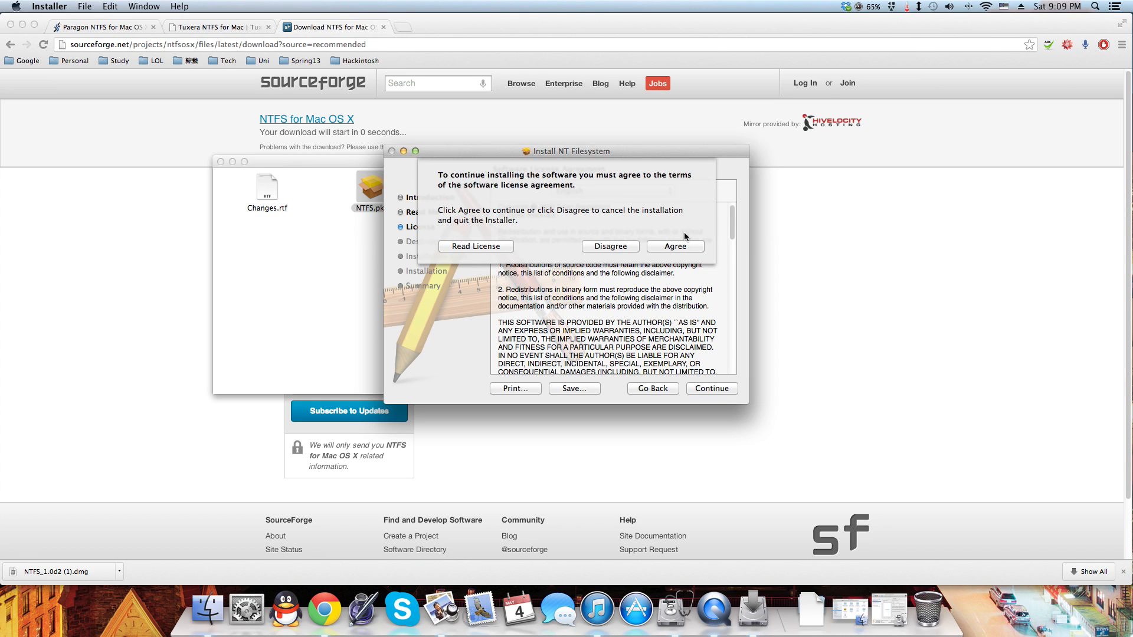
{"action": "left_click", "coordinate": [674, 245]}
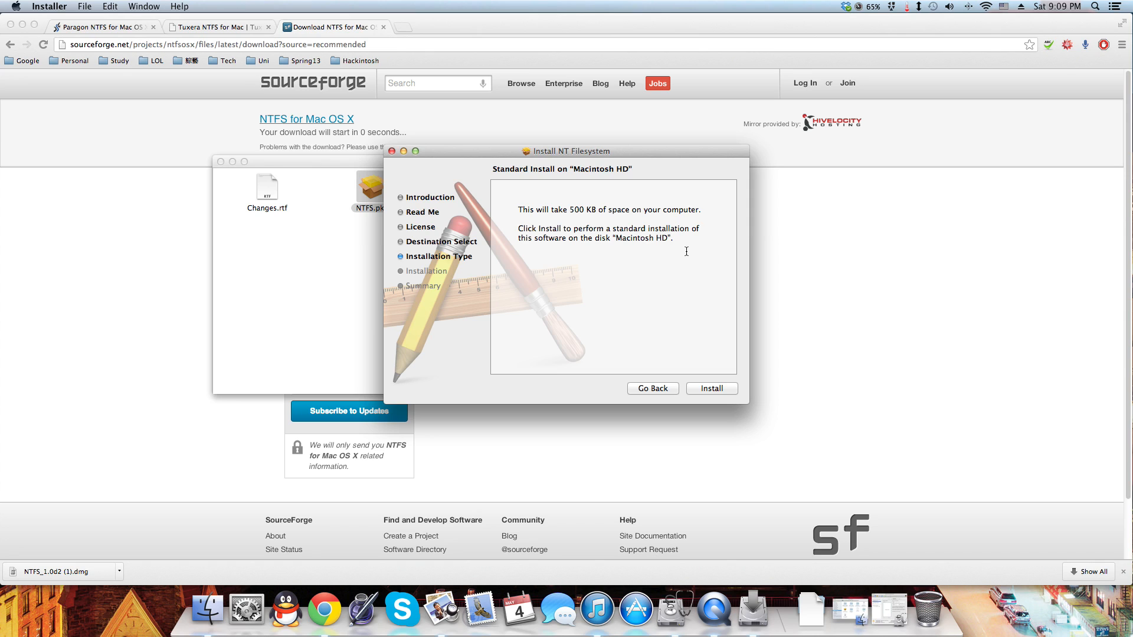
{"action": "mouse_move", "coordinate": [712, 383]}
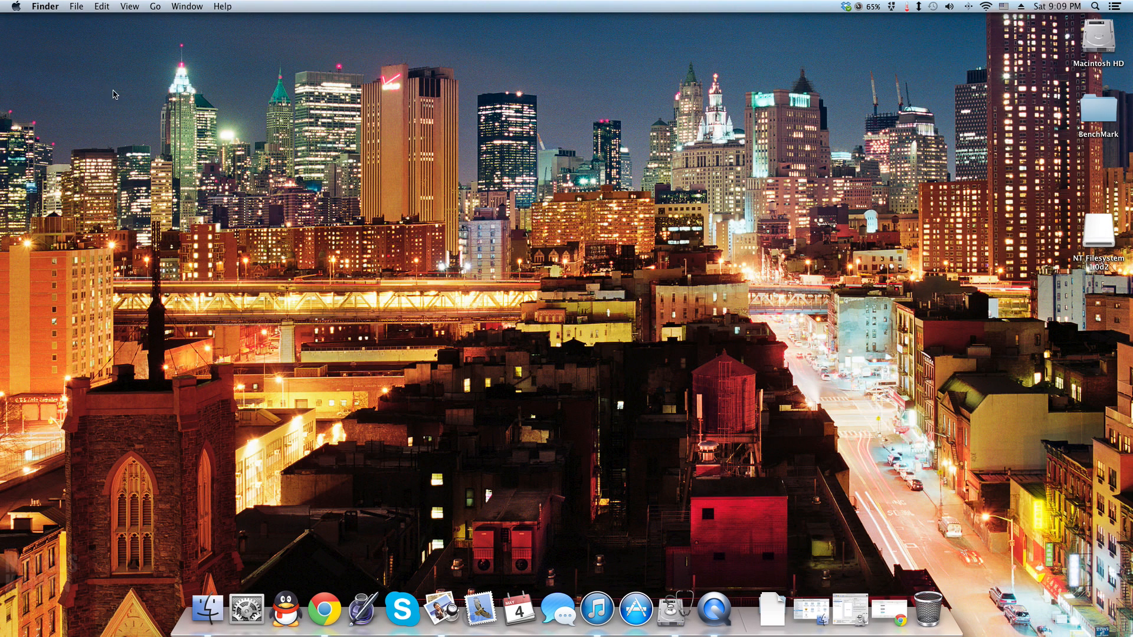
{"action": "mouse_move", "coordinate": [471, 161]}
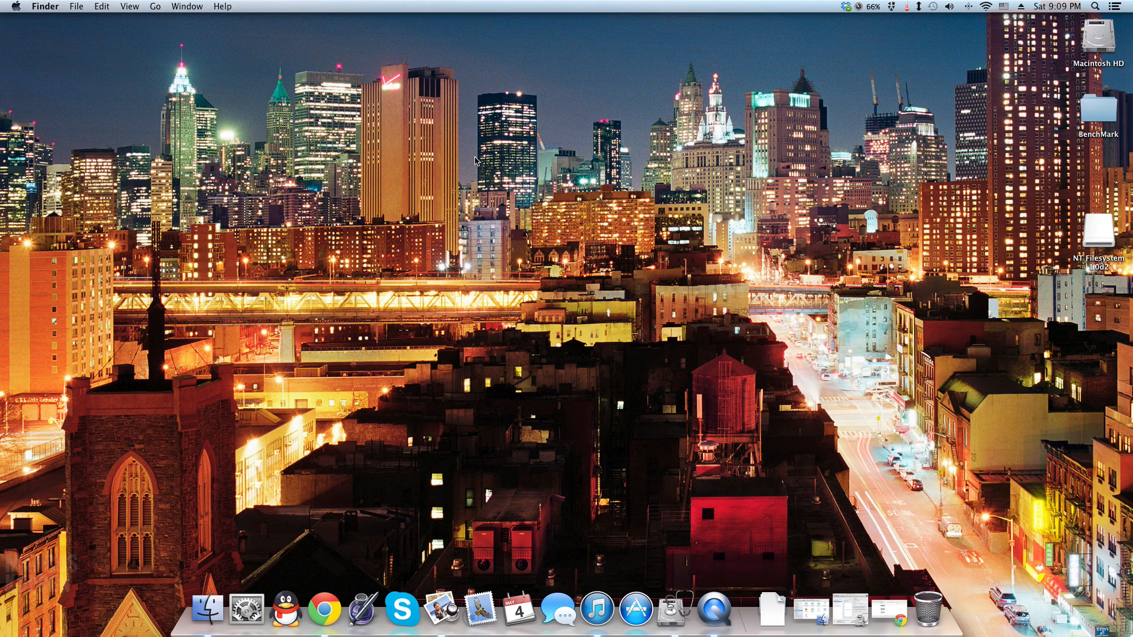
{"action": "mouse_move", "coordinate": [1069, 57]}
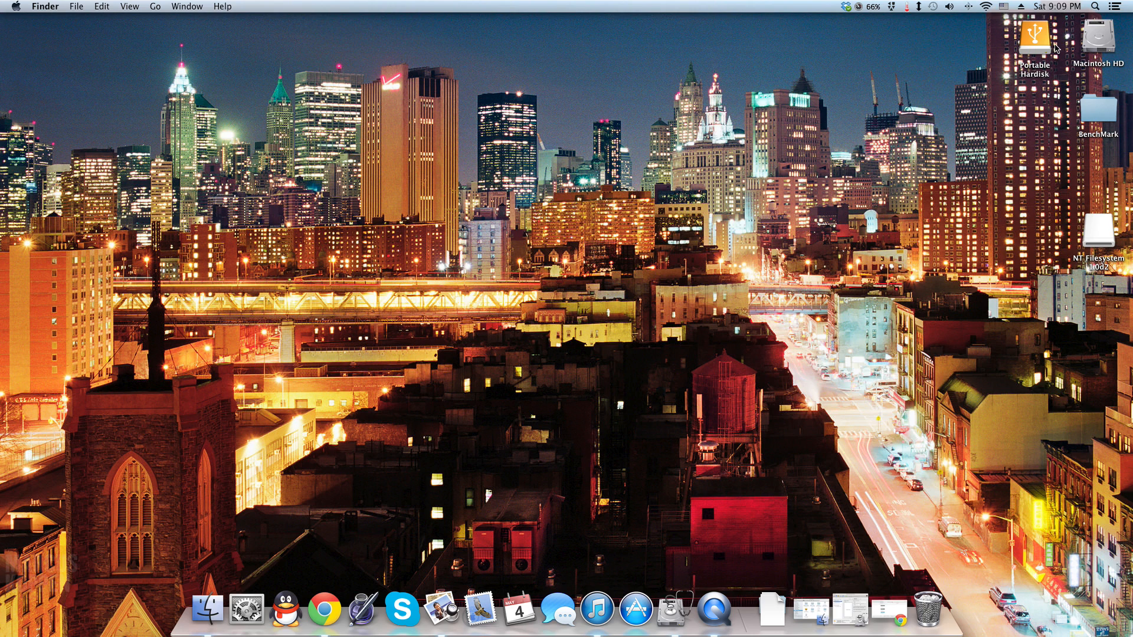
- In Disk Utility, select the 750.16 GB TOSHIBA disk and confirm its partition is Windows NT File System (NTFS)
{"action": "left_click", "coordinate": [675, 608]}
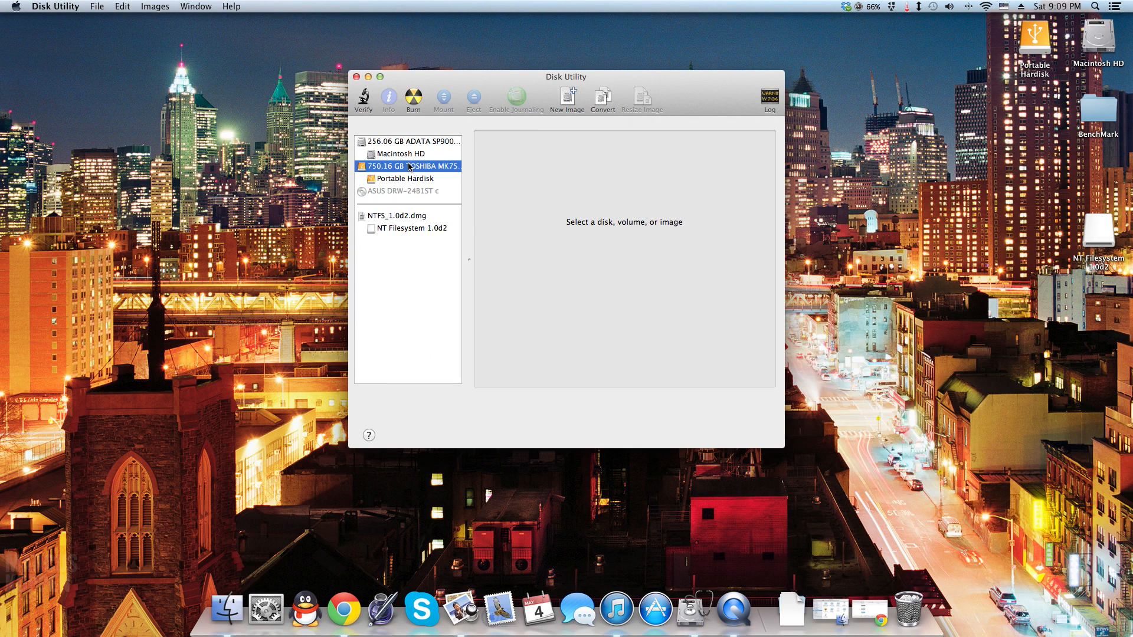
{"action": "left_click", "coordinate": [409, 166]}
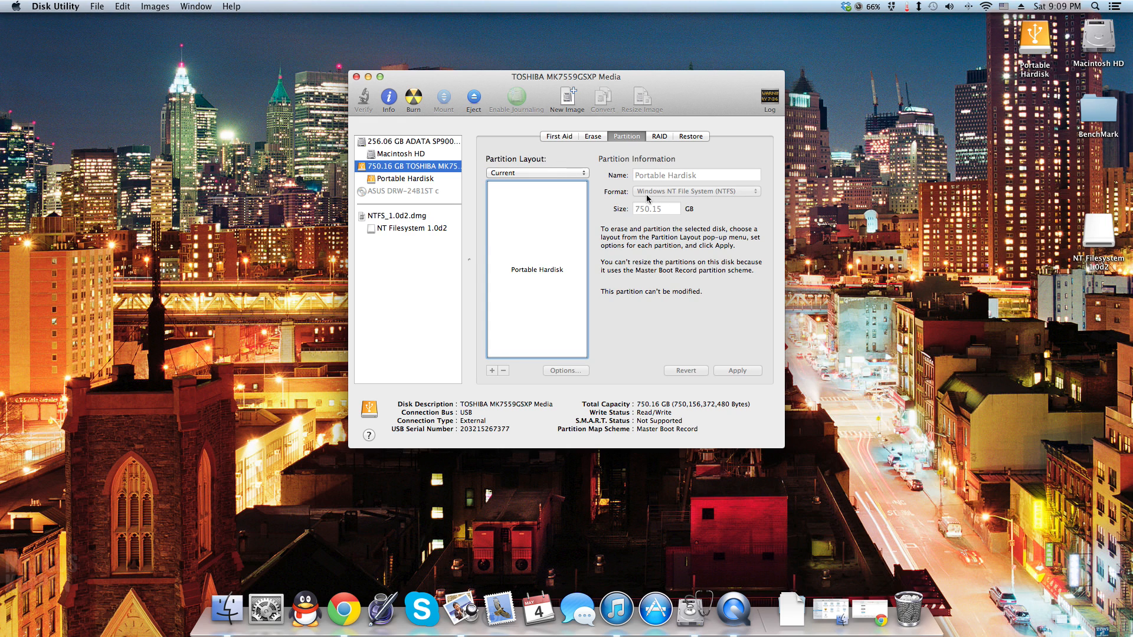
{"action": "mouse_move", "coordinate": [378, 95]}
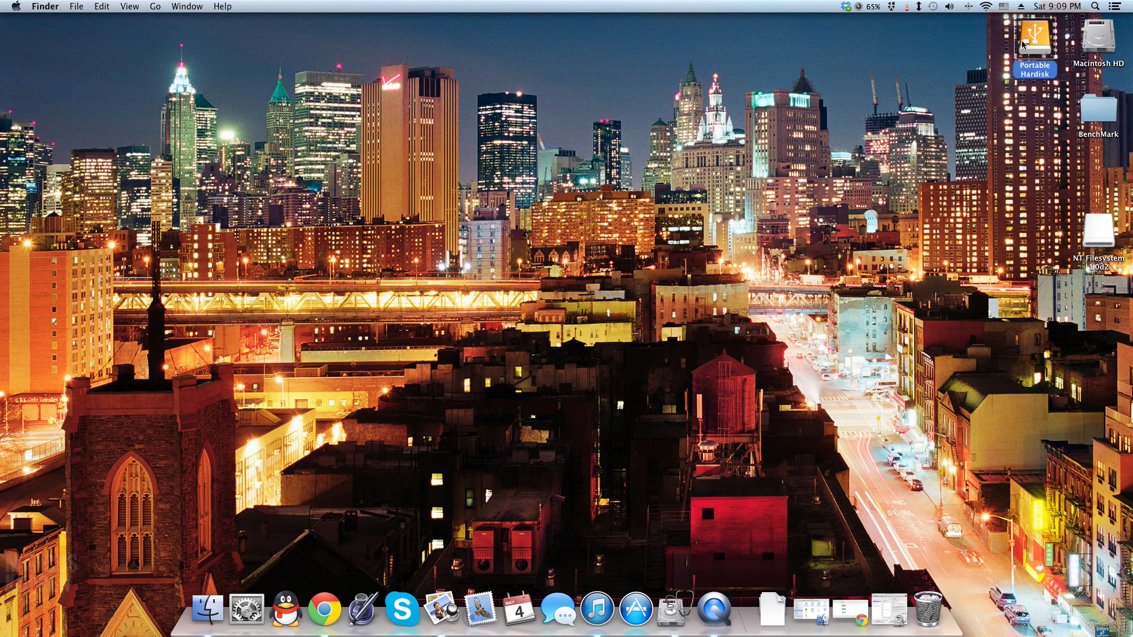
- Browse the Portable Hardisk in Finder, listing folders like BenchMark, Music and My Stuff
{"action": "double_click", "coordinate": [1035, 39]}
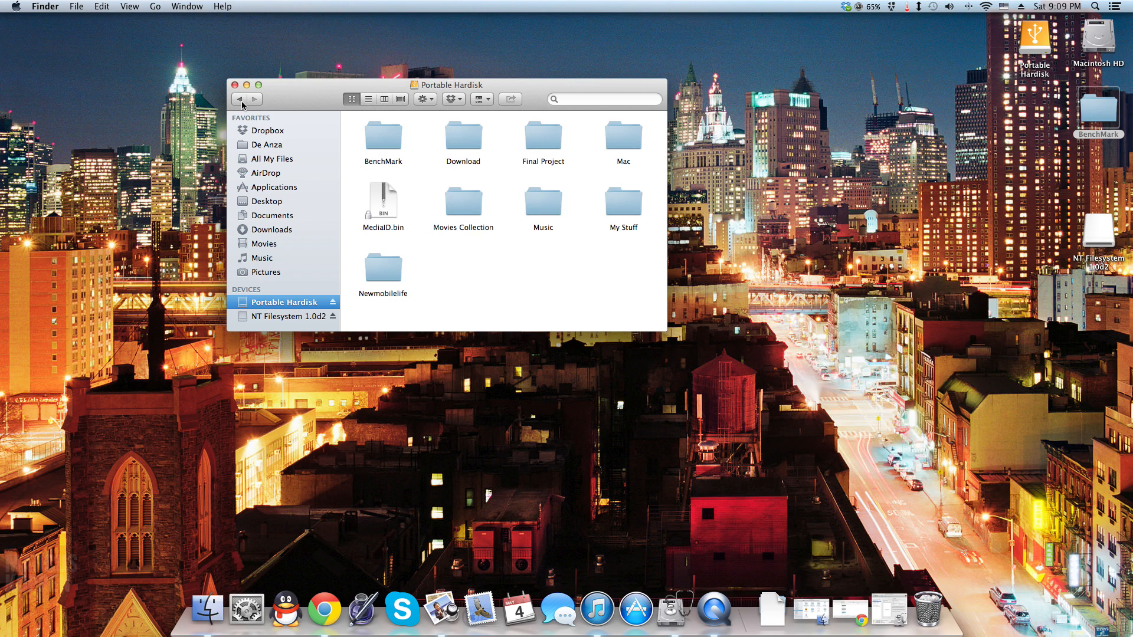
{"action": "mouse_move", "coordinate": [465, 219]}
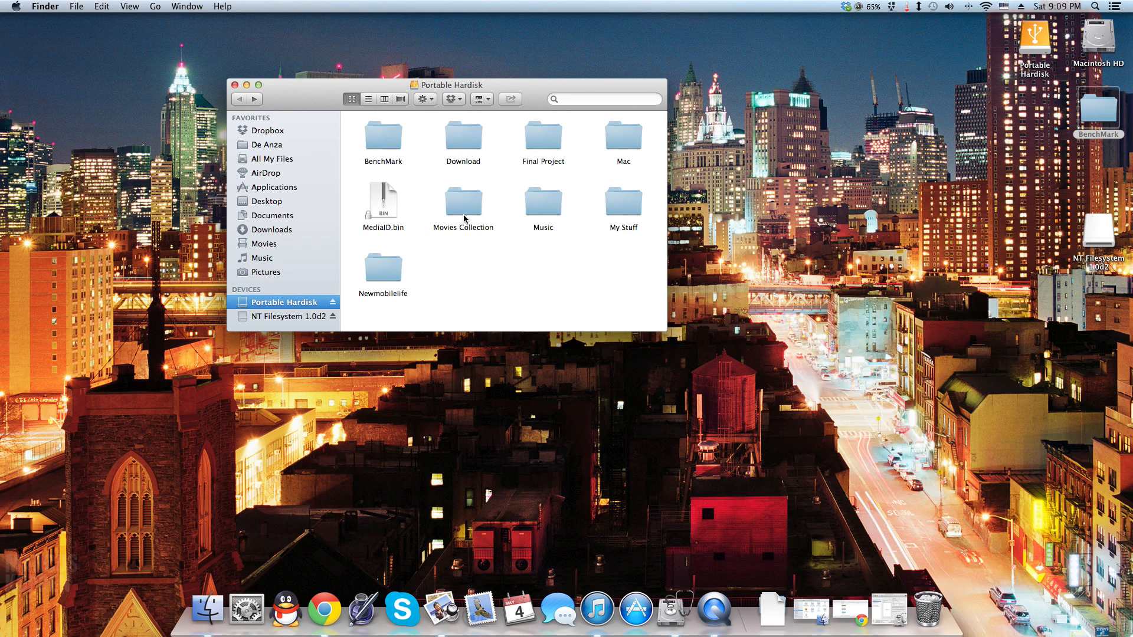